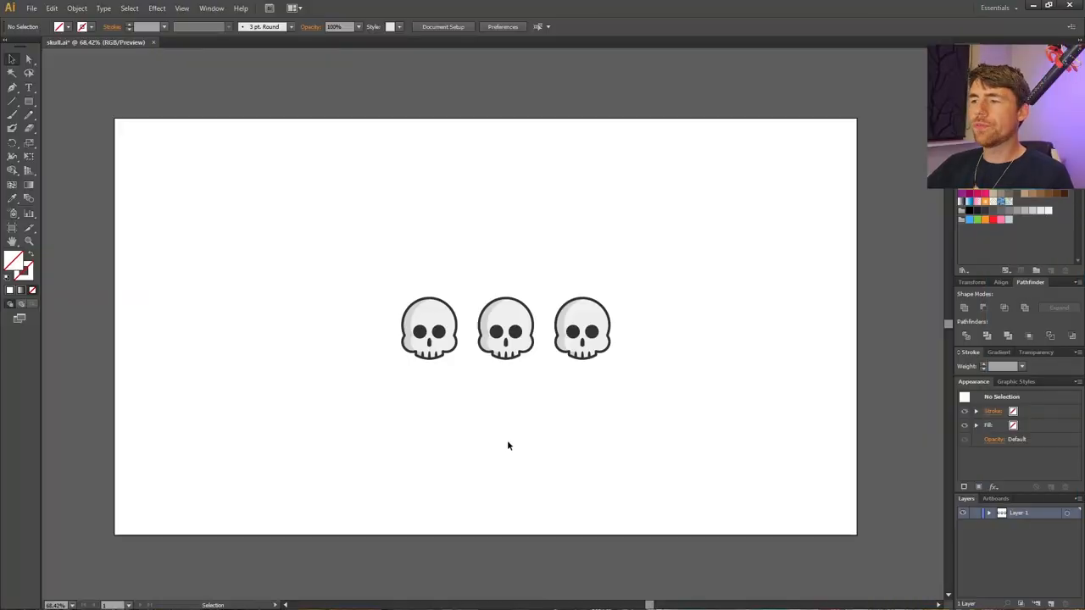
pyautogui.moveTo(678, 244)
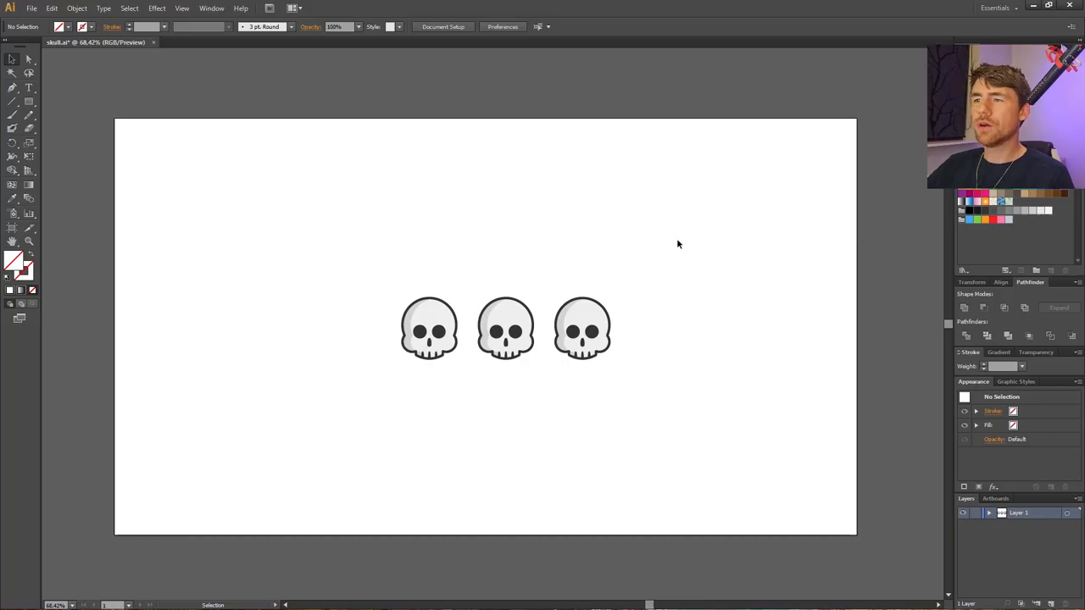
pyautogui.moveTo(552, 227)
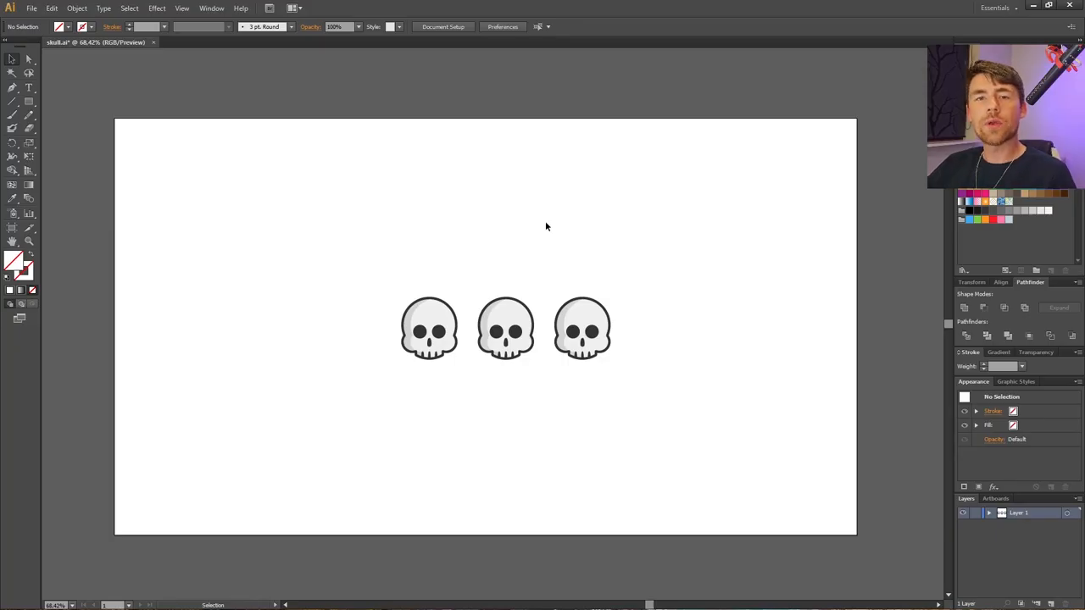
# Fit the artboard to the artwork bounds of all three skulls via the Object menu.
pyautogui.click(78, 6)
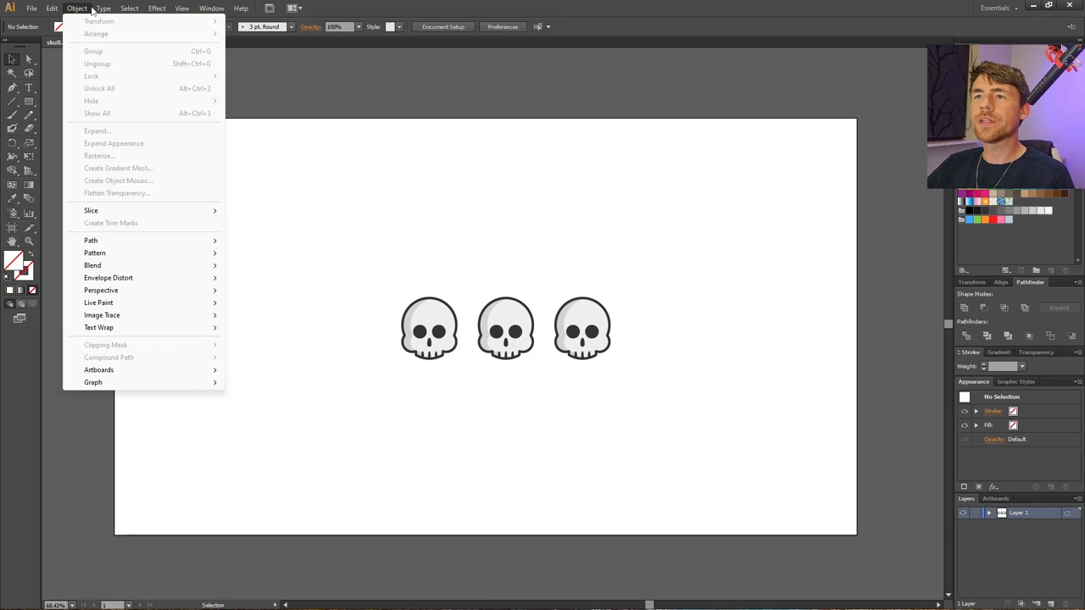
pyautogui.moveTo(98, 369)
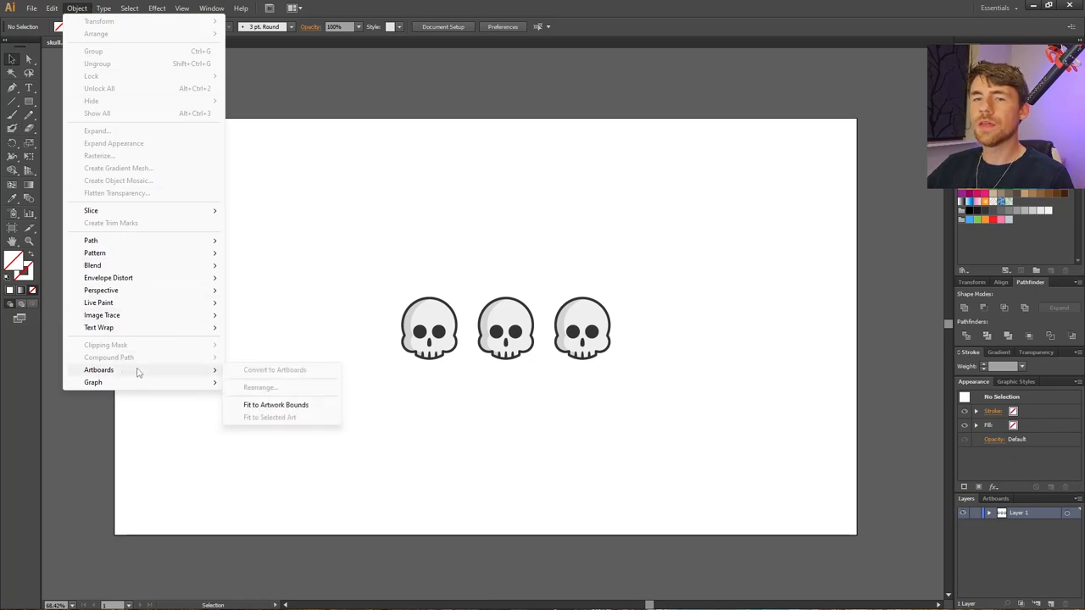
pyautogui.moveTo(275, 403)
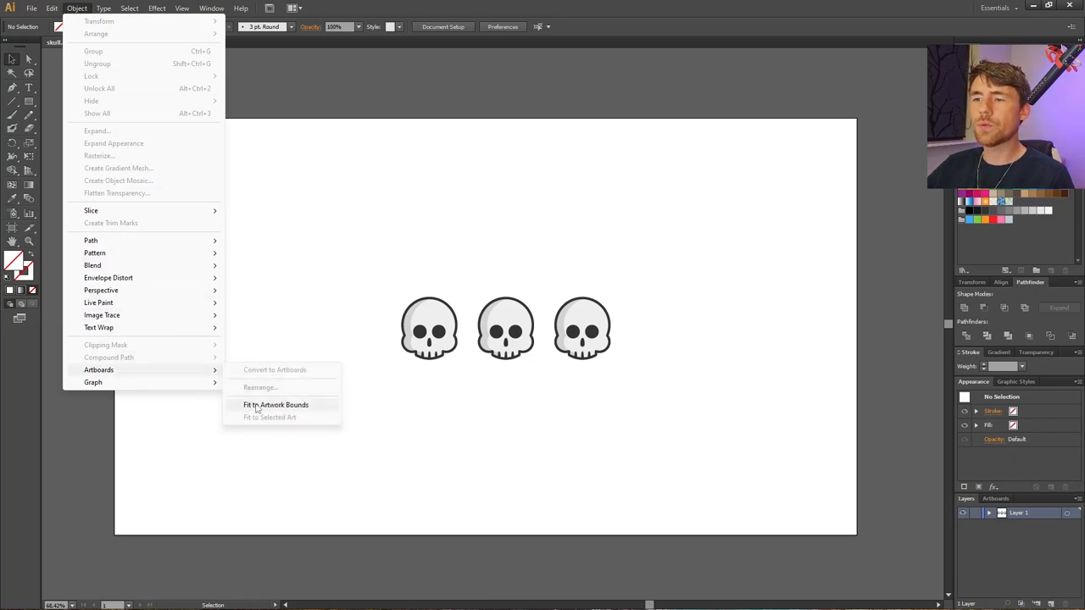
pyautogui.click(275, 403)
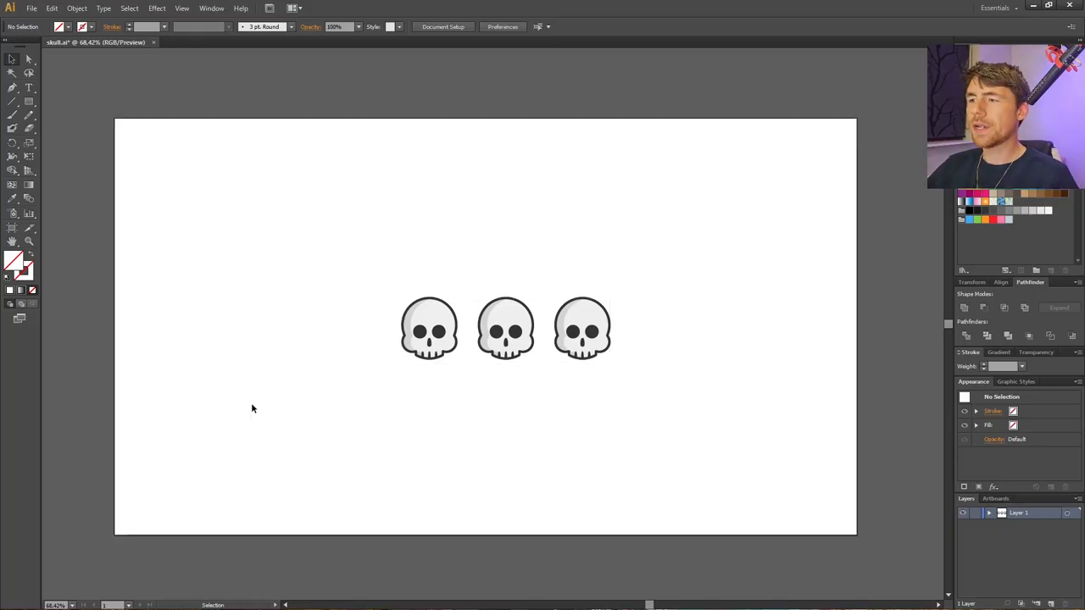
pyautogui.moveTo(220, 386)
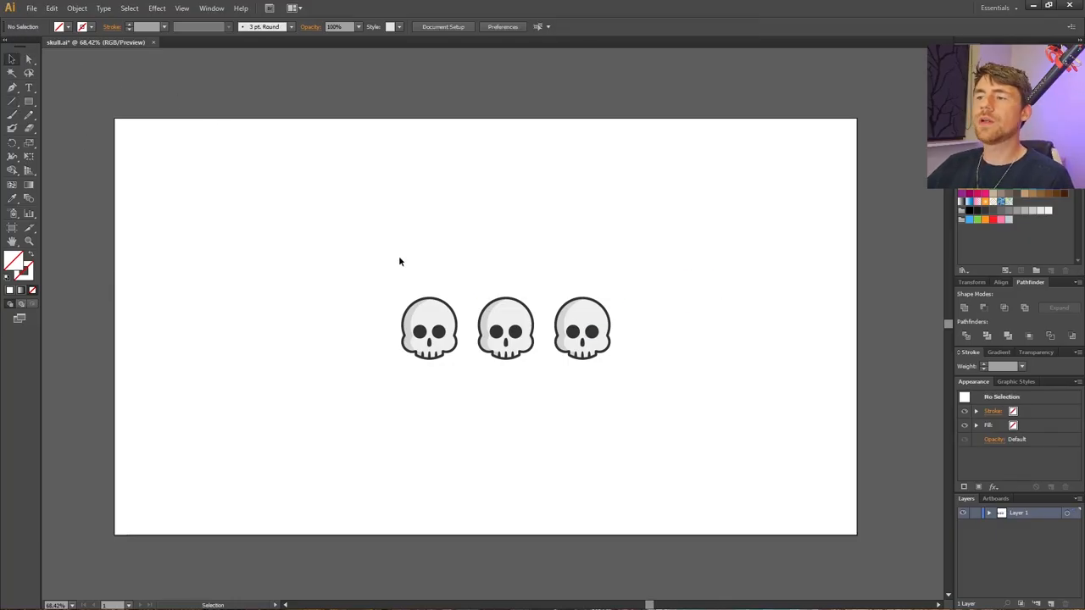
pyautogui.click(76, 7)
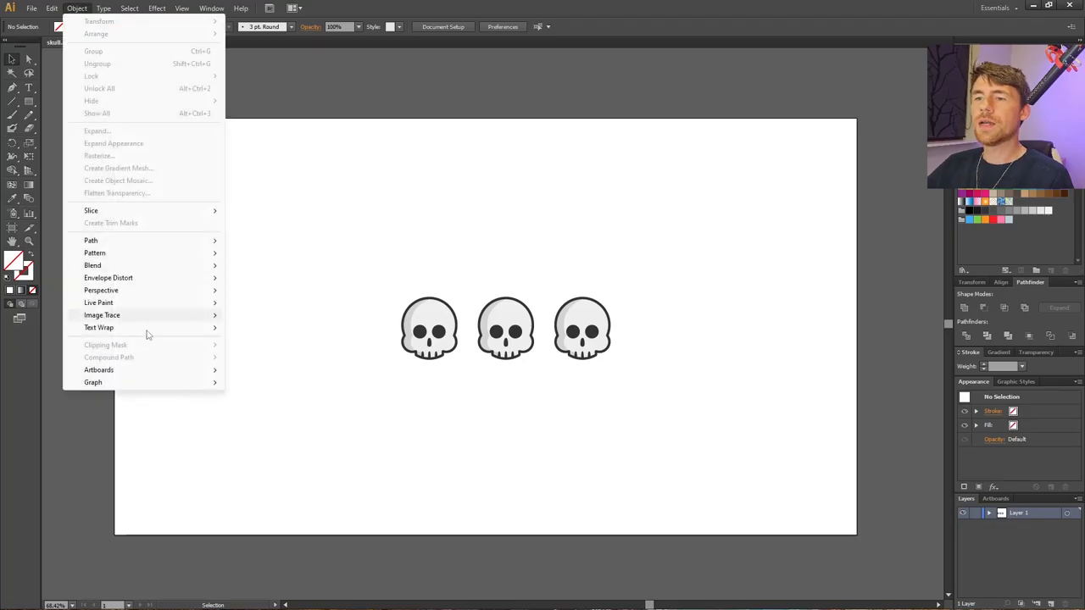
pyautogui.moveTo(99, 370)
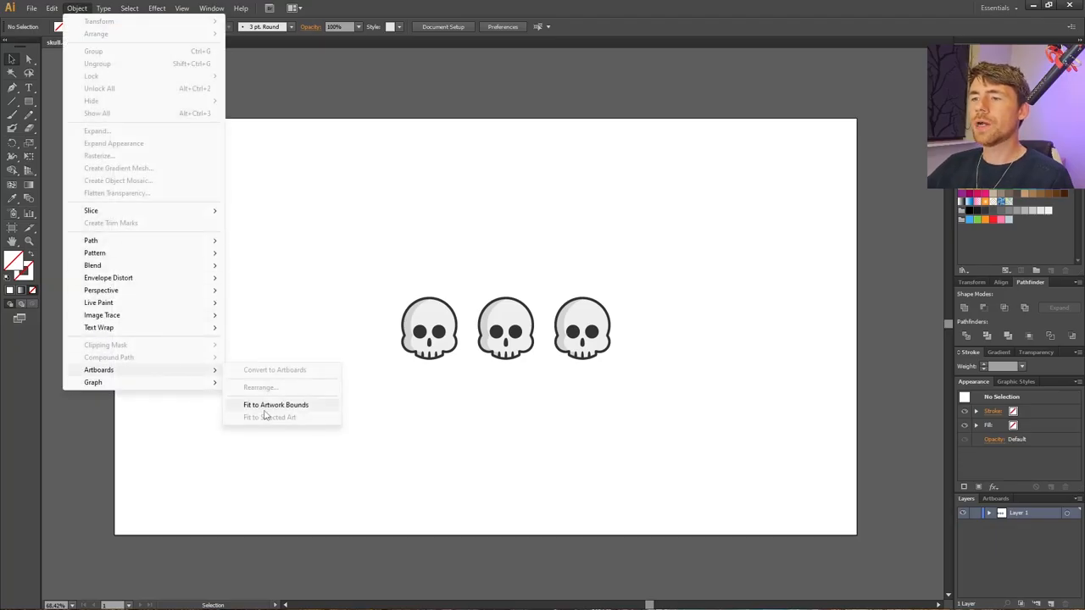
pyautogui.click(274, 403)
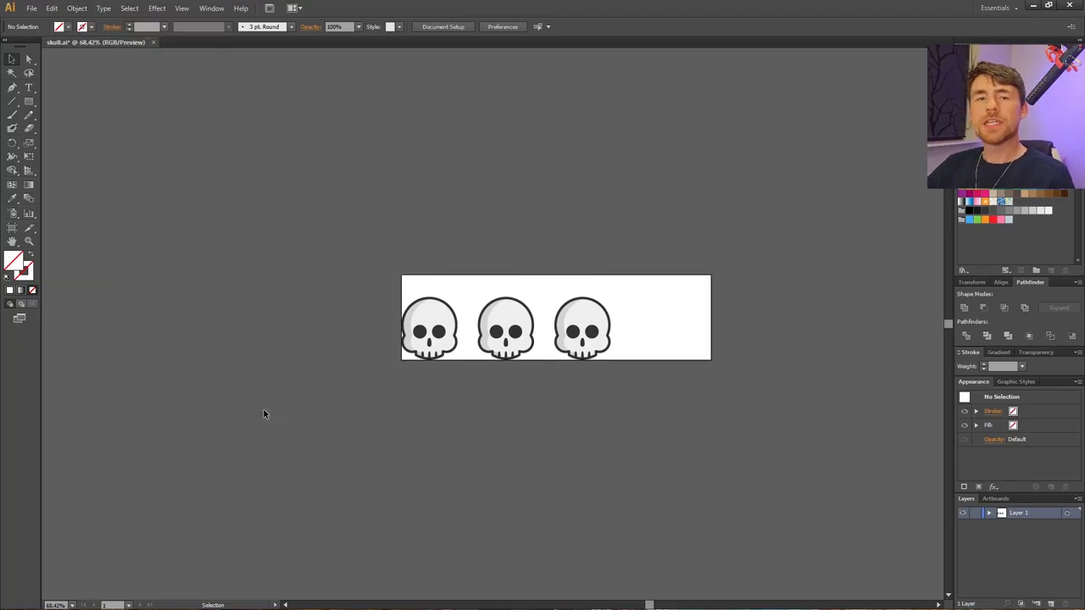
pyautogui.moveTo(688, 279); pyautogui.dragTo(710, 308)
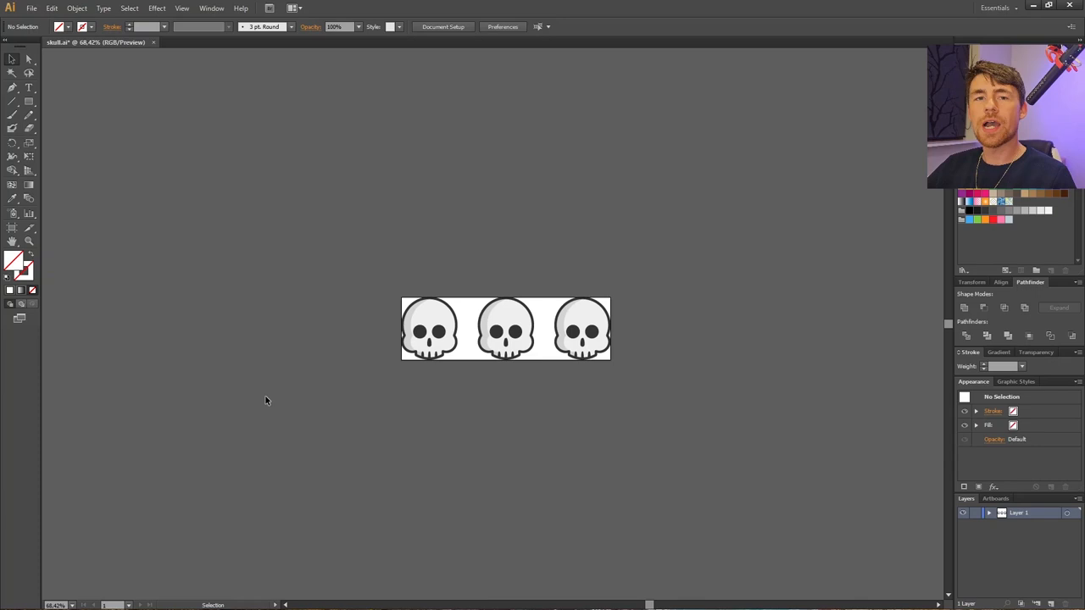
pyautogui.moveTo(385, 302)
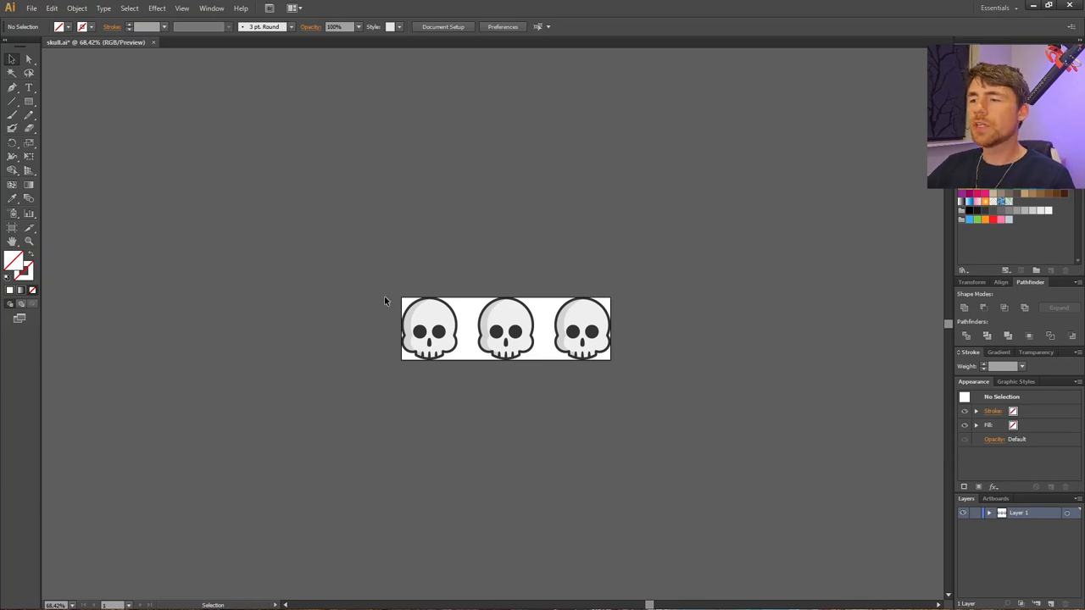
pyautogui.moveTo(441, 287)
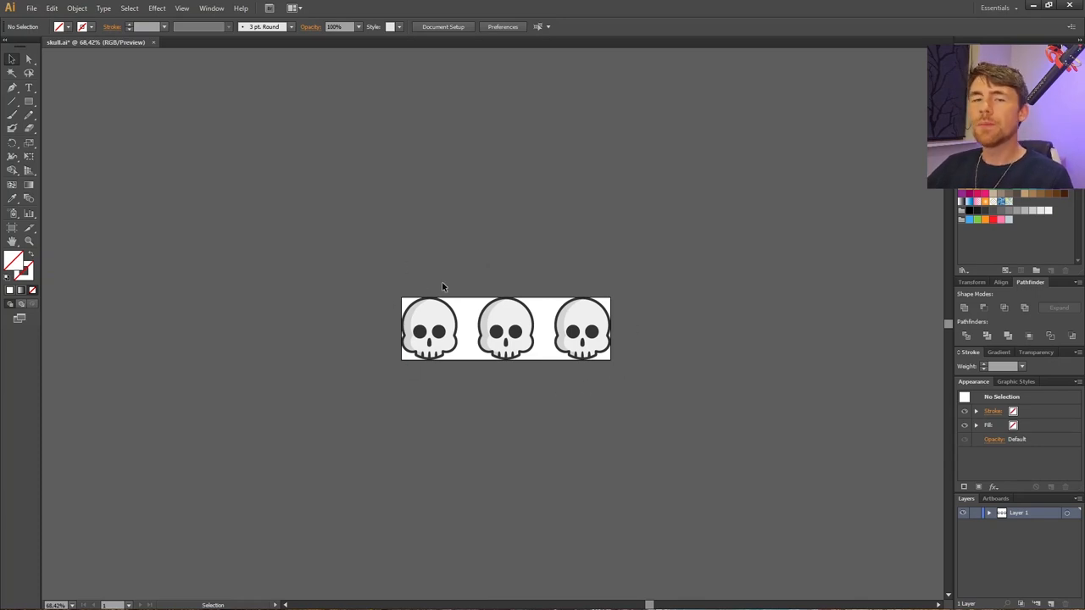
pyautogui.moveTo(414, 281)
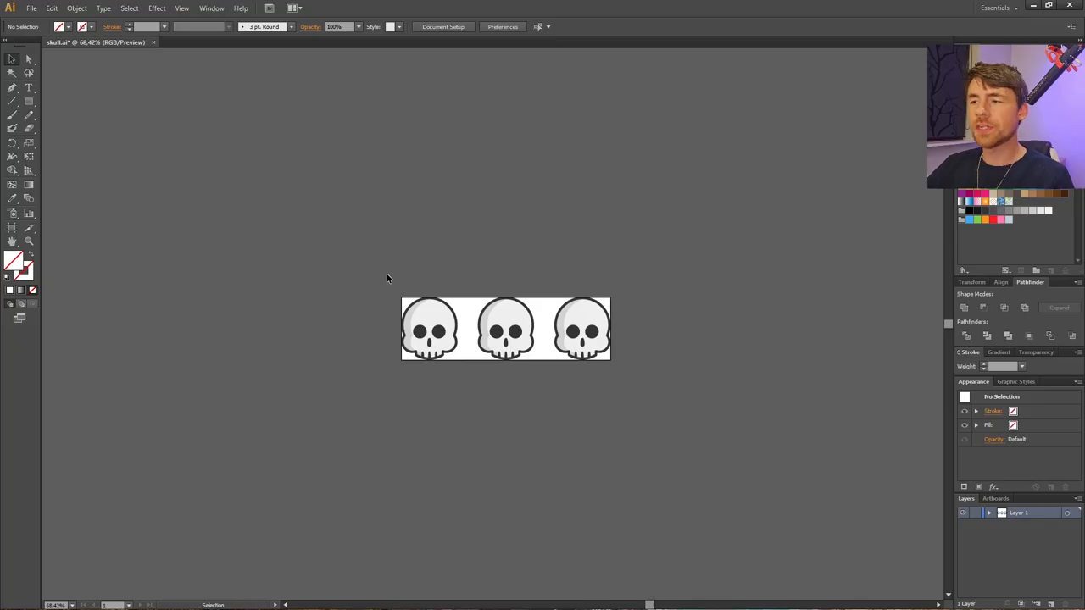
pyautogui.click(77, 6)
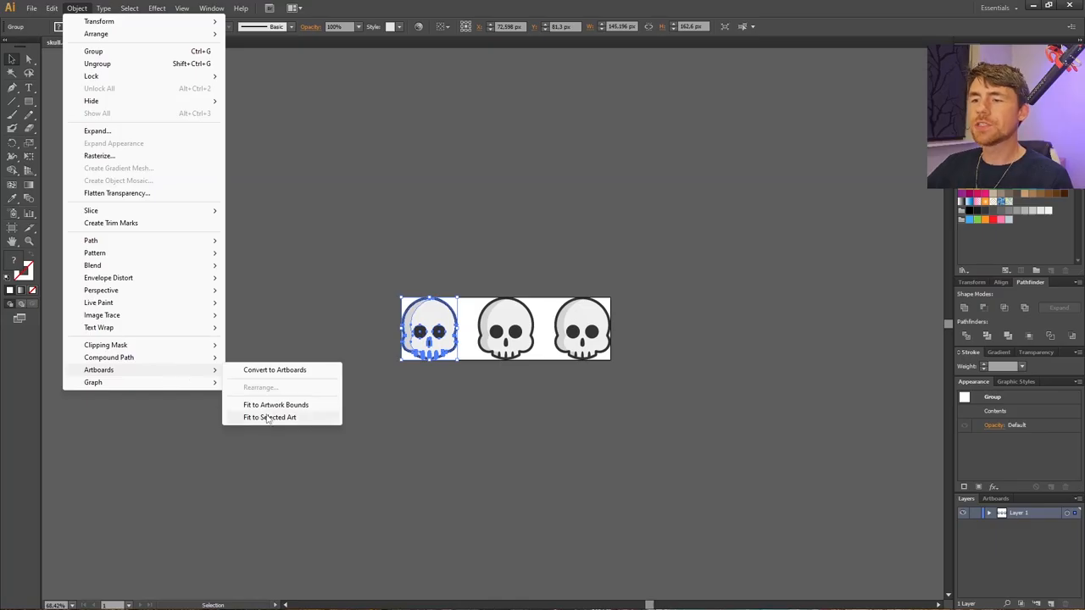
# Fit the artboard to the selected left skull, then deselect it.
pyautogui.click(270, 416)
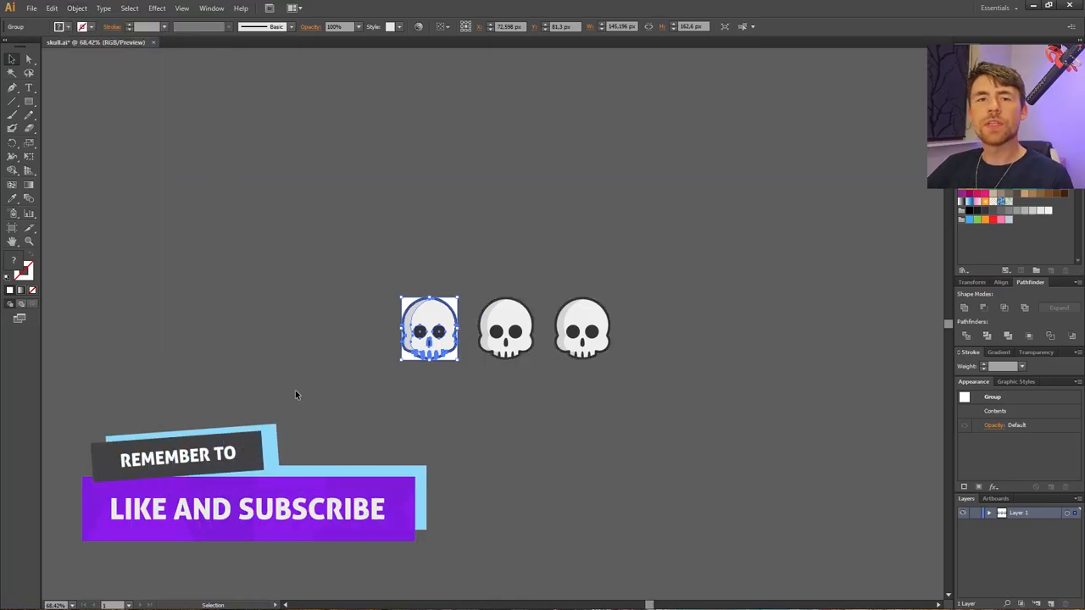
pyautogui.click(352, 356)
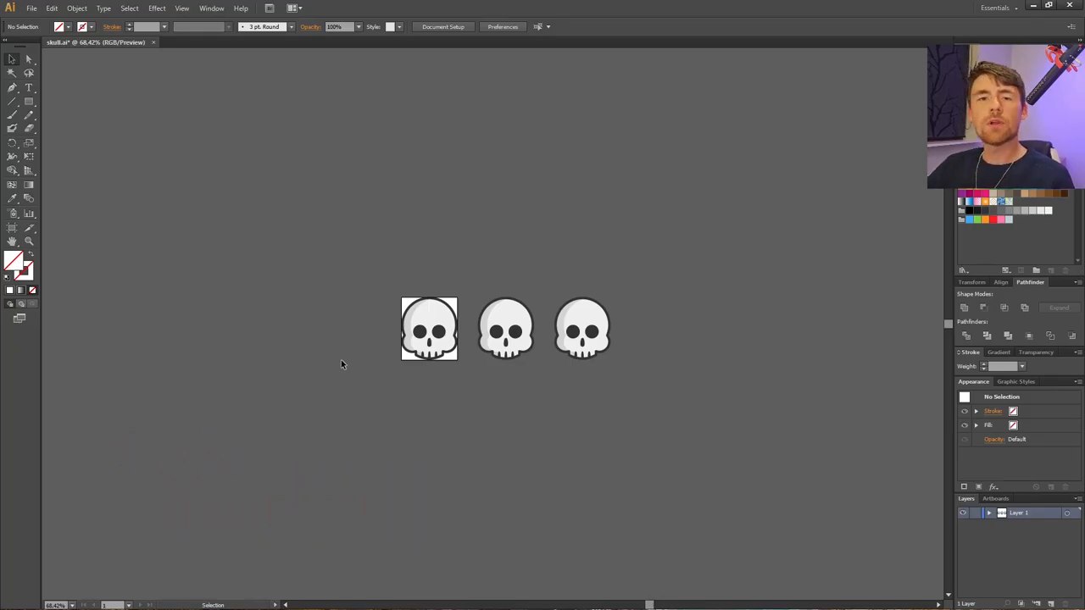
# Export the artwork to the desktop as a JPEG with Use Artboards unchecked.
pyautogui.click(429, 328)
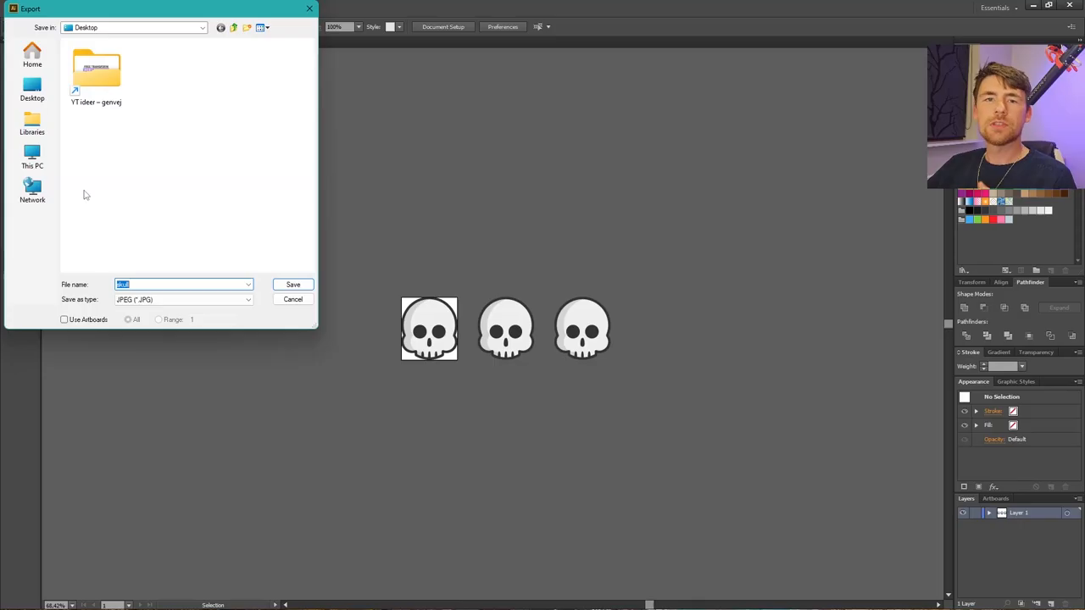
pyautogui.click(291, 284)
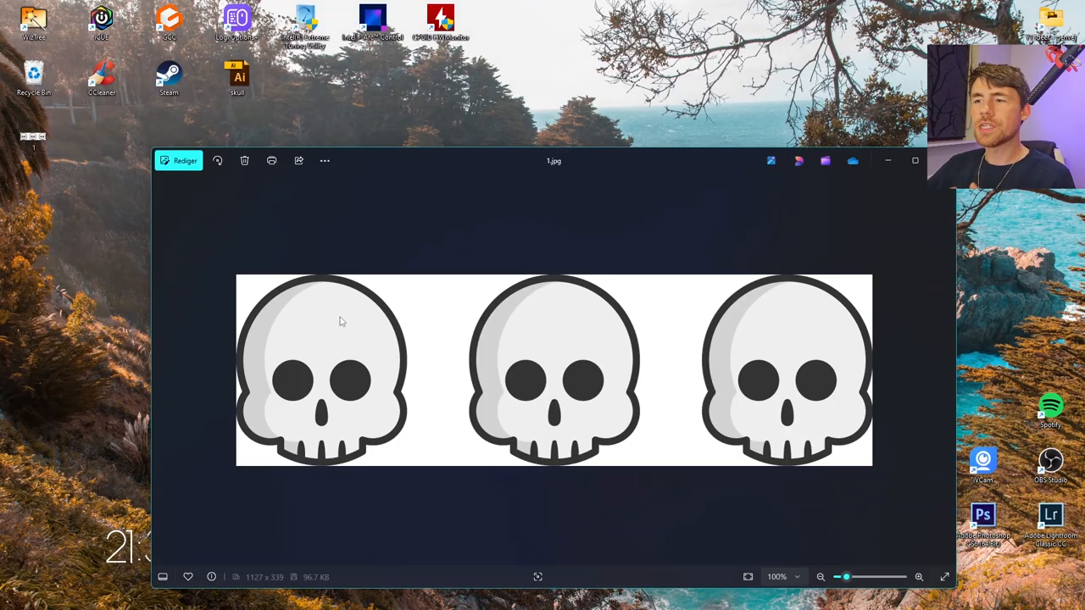
pyautogui.moveTo(321, 384)
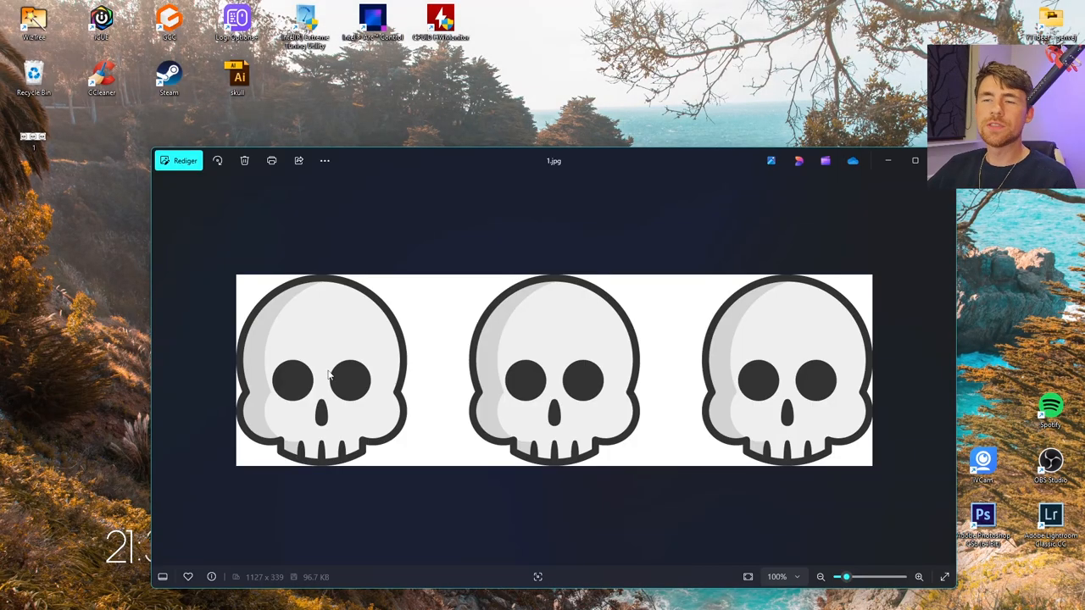
# Close the Photos preview of the three-skull JPEG and return to Illustrator.
pyautogui.click(888, 159)
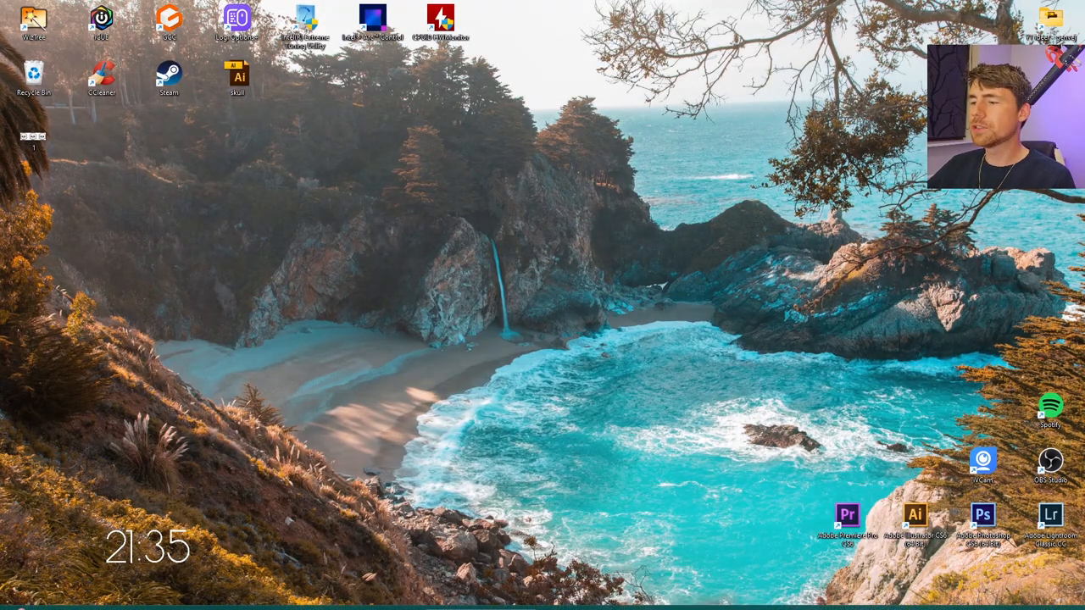
pyautogui.doubleClick(237, 76)
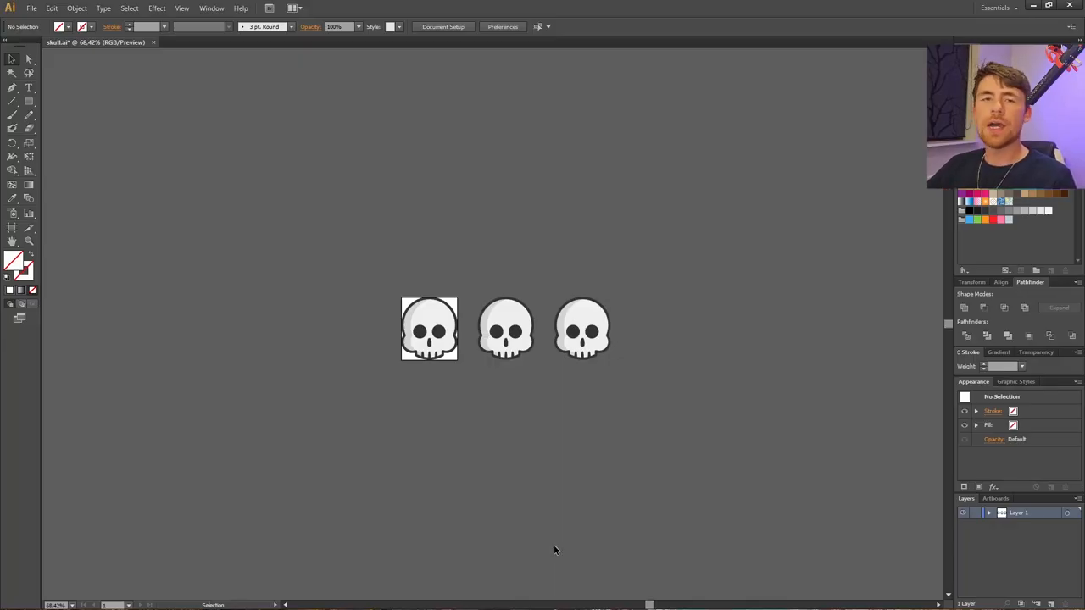
# Start a JPEG export named '2' with Use Artboards ticked, reaching JPEG Options.
pyautogui.click(31, 7)
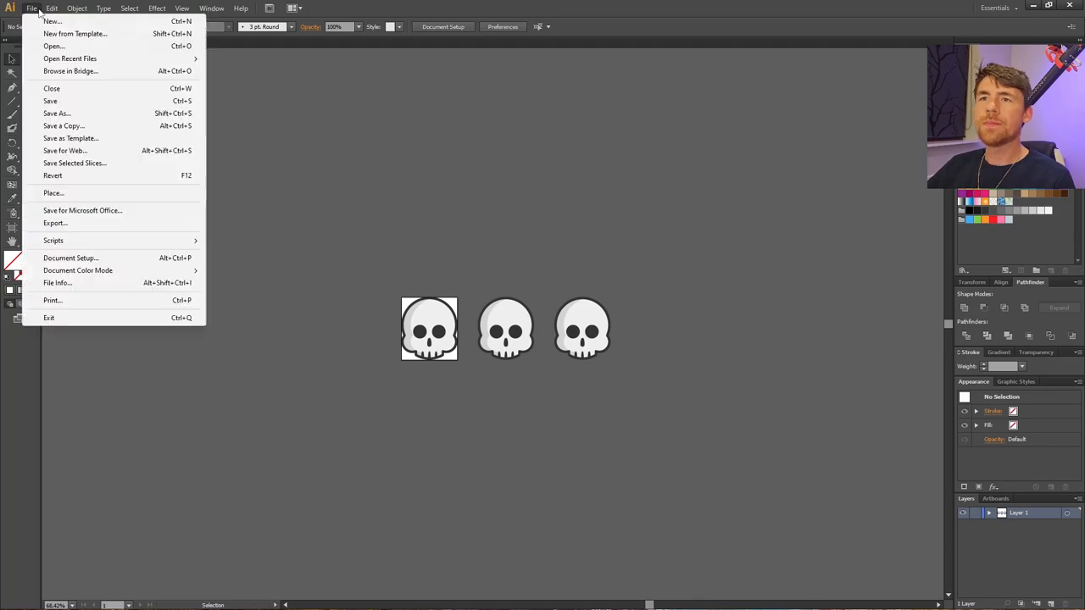
pyautogui.click(54, 222)
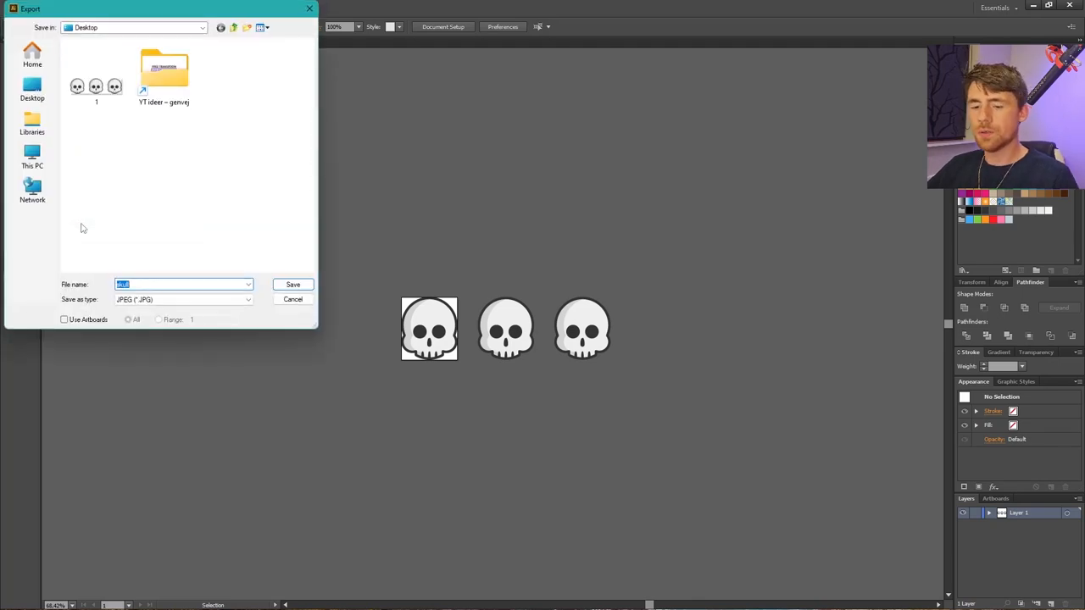
pyautogui.write('2')
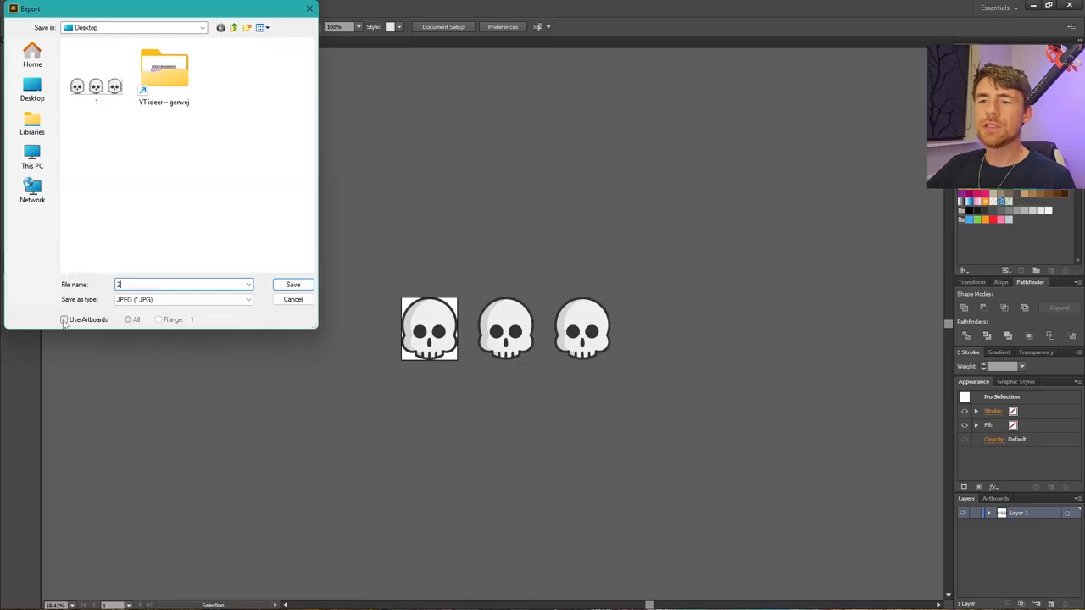
pyautogui.click(64, 318)
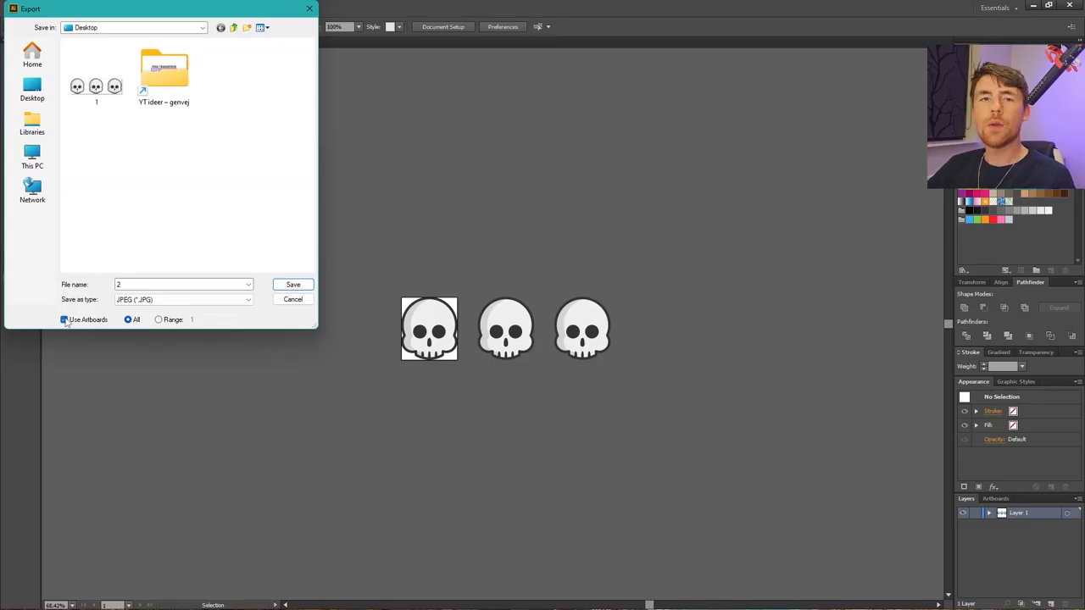
pyautogui.click(291, 285)
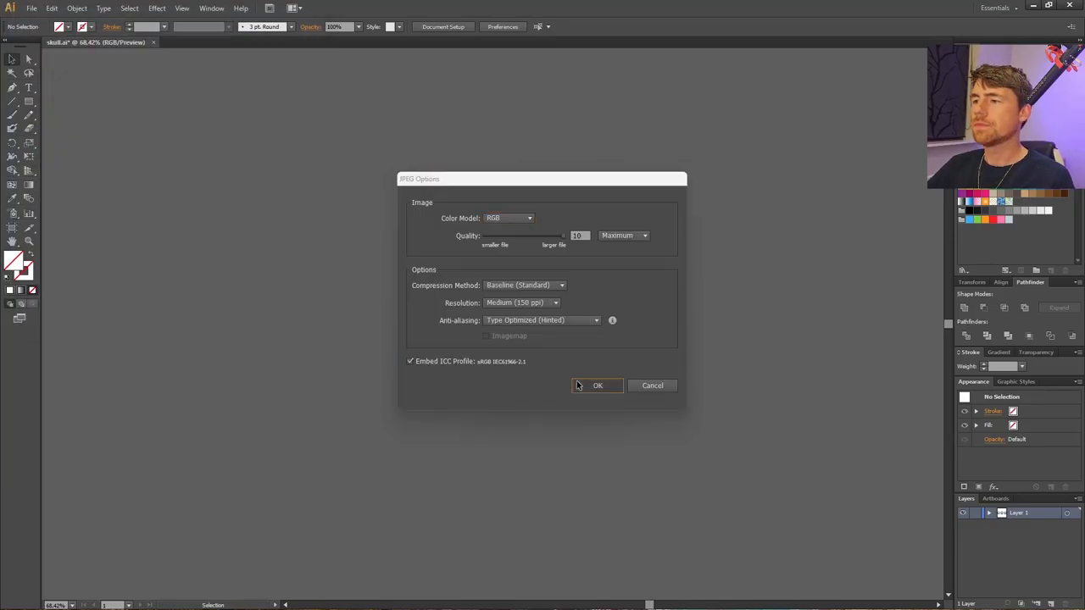